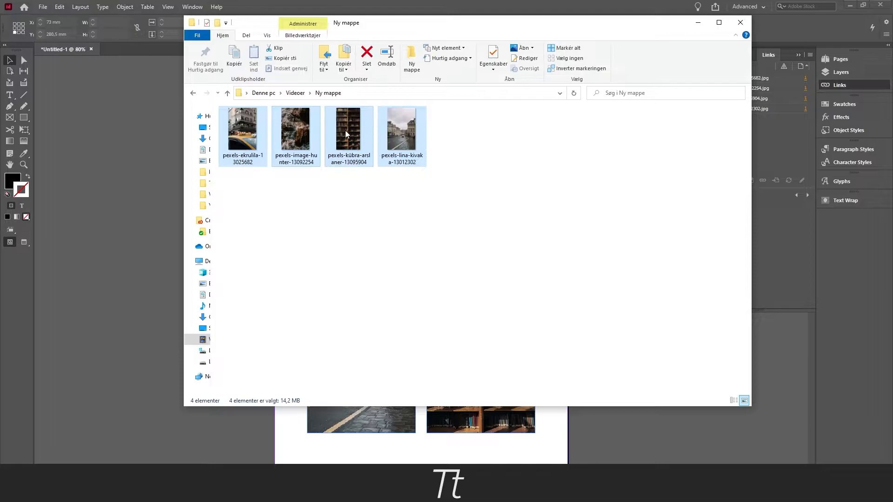
pyautogui.moveTo(739, 47)
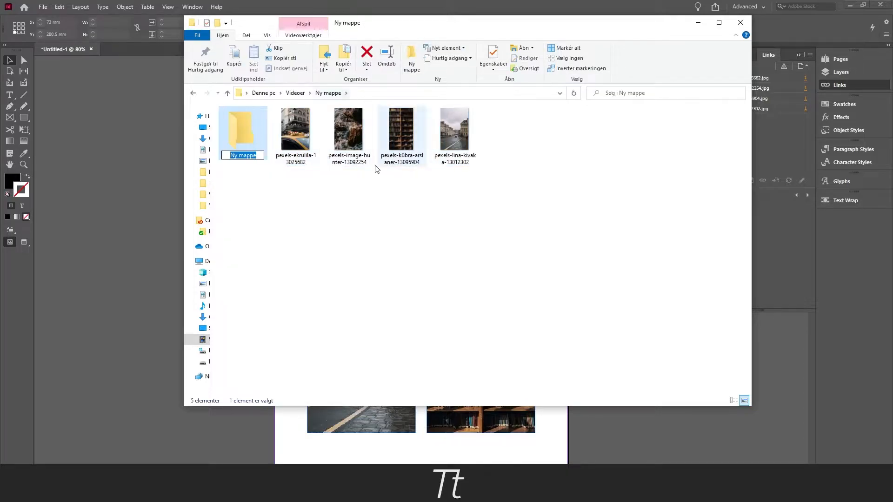
# - Move the four pexels photos into the new 'Ny mappe' subfolder
pyautogui.moveTo(295, 137); pyautogui.dragTo(454, 137)
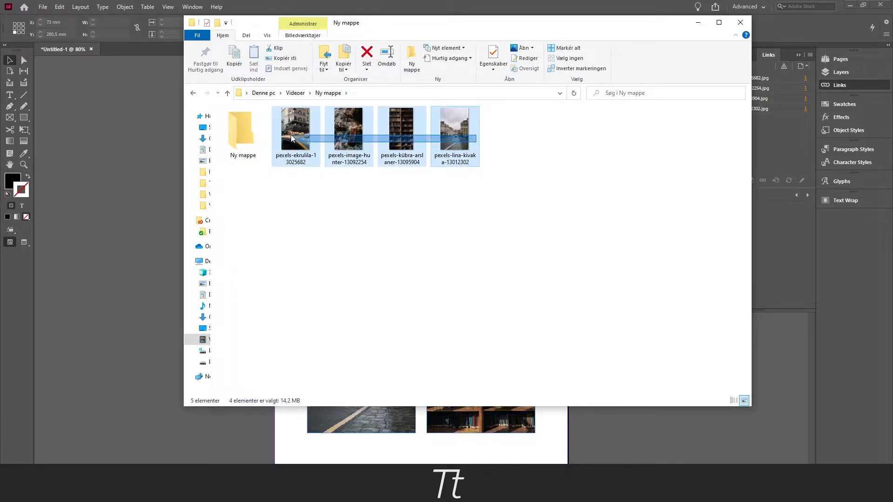
pyautogui.moveTo(295, 132); pyautogui.dragTo(245, 128)
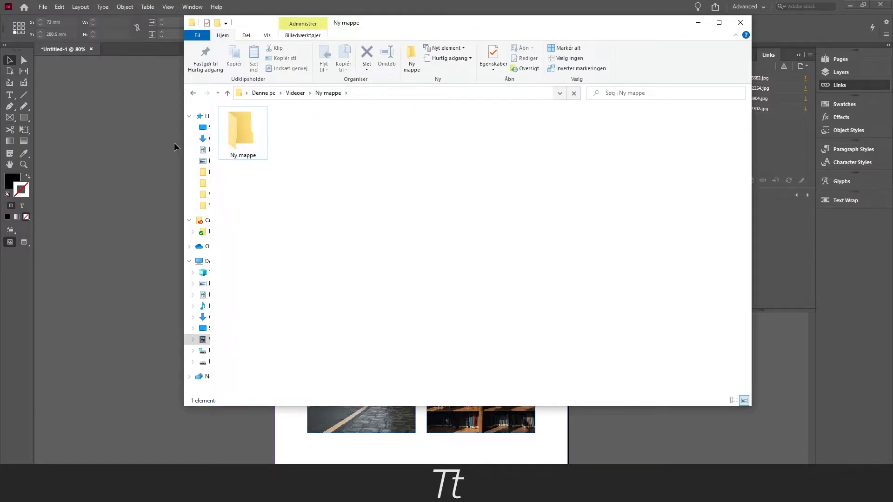
pyautogui.click(740, 22)
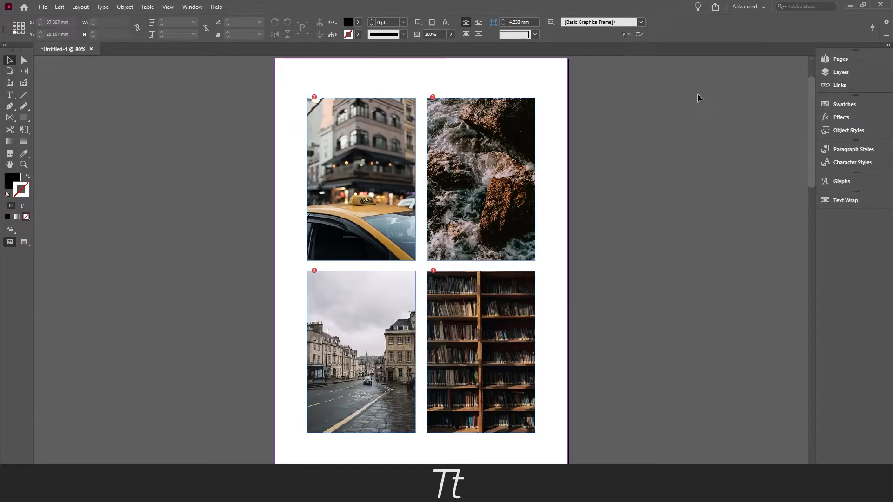
# - Show the Links panel floating beside the page and select the first missing photo link
pyautogui.click(839, 84)
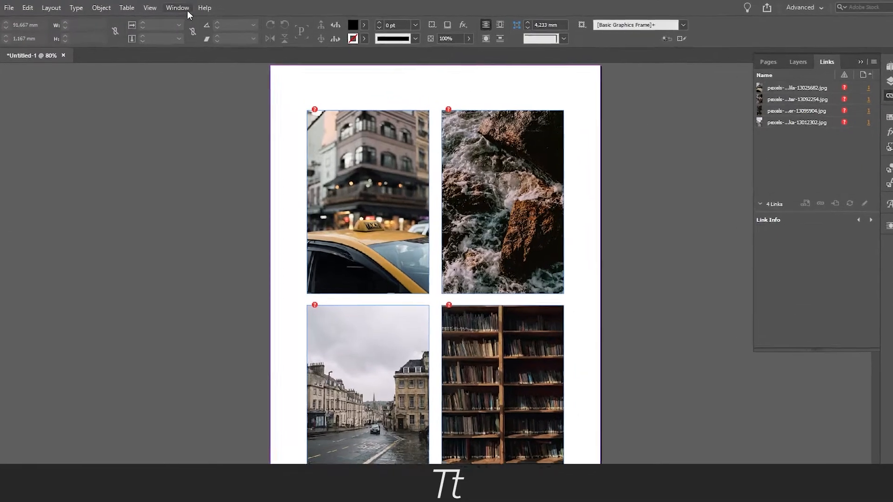
pyautogui.click(177, 8)
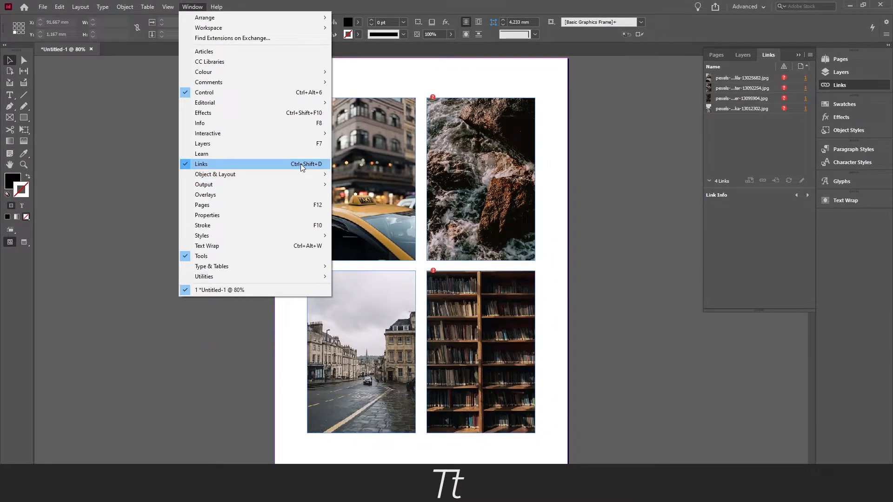
pyautogui.press('ctrl+shift+d')
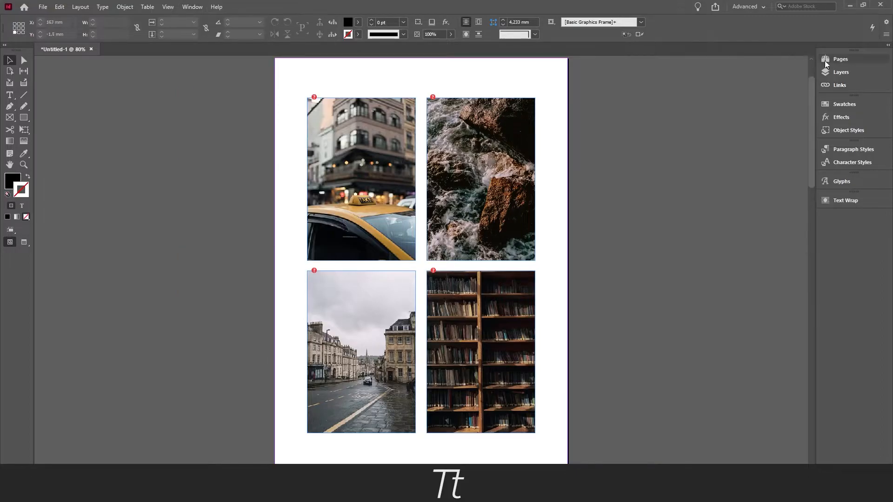
pyautogui.click(838, 85)
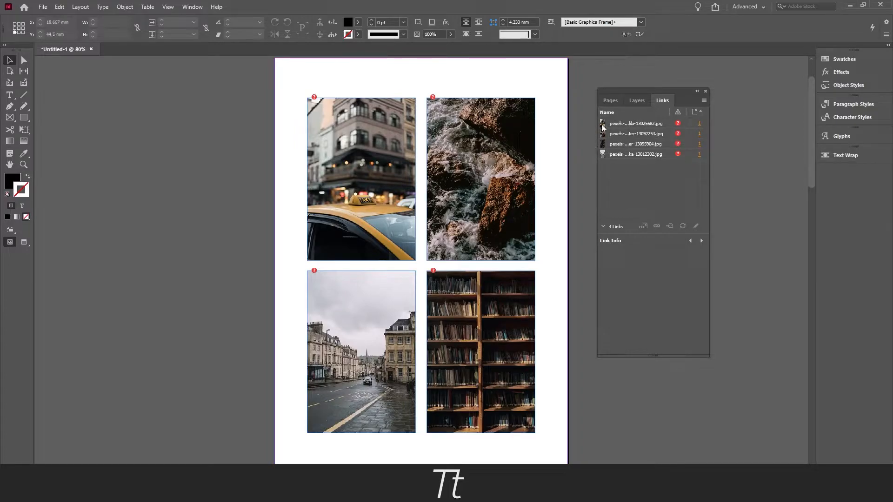
pyautogui.click(636, 124)
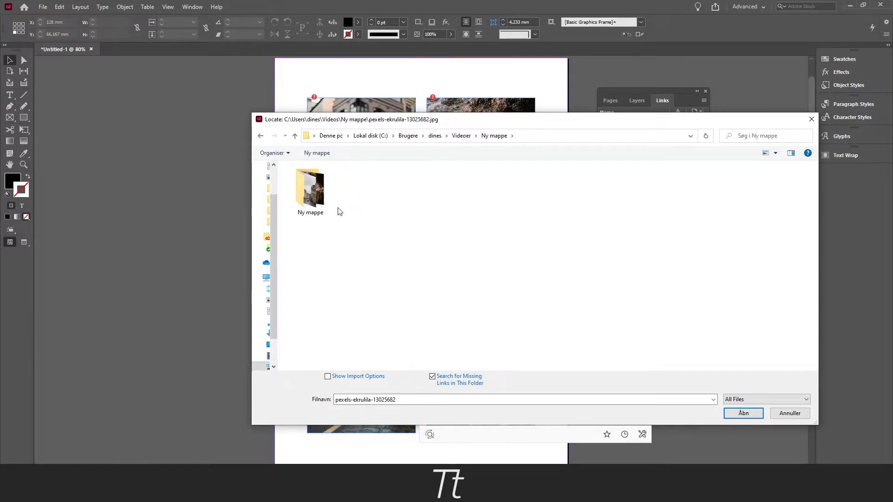
# - Relink the first photo to the taxi street file inside 'Ny mappe', searching there for the other missing links
pyautogui.doubleClick(310, 187)
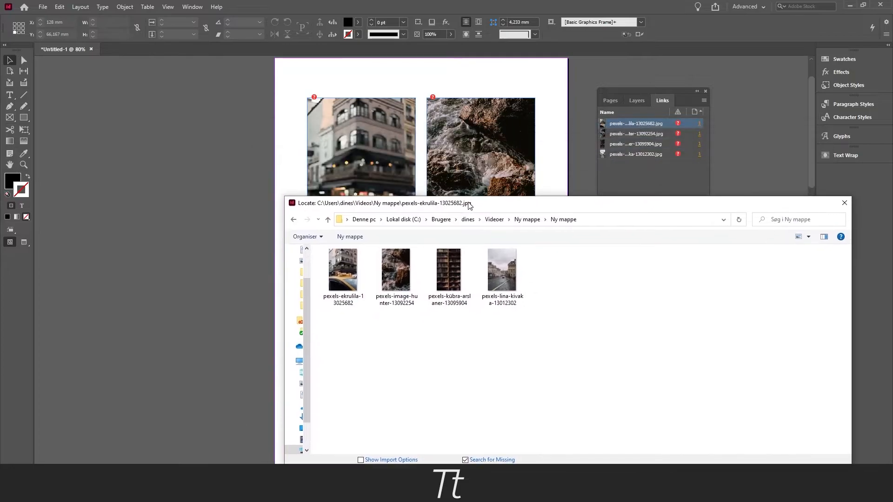
pyautogui.click(343, 239)
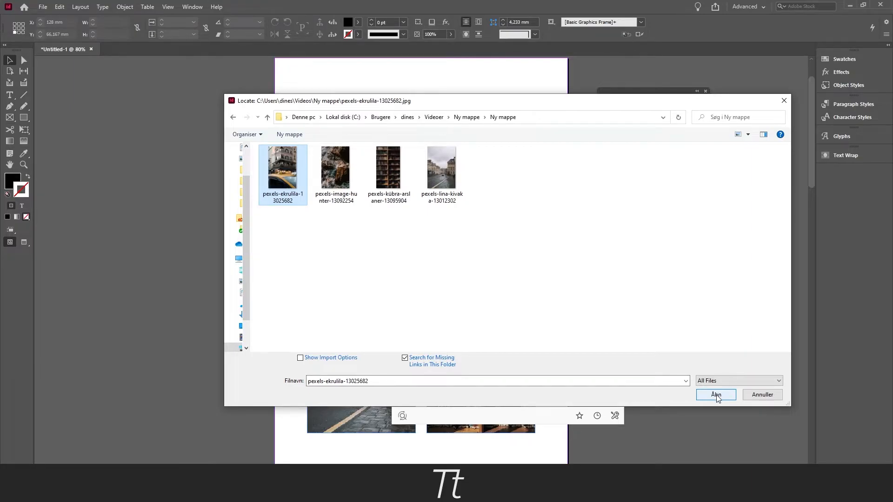
pyautogui.click(715, 395)
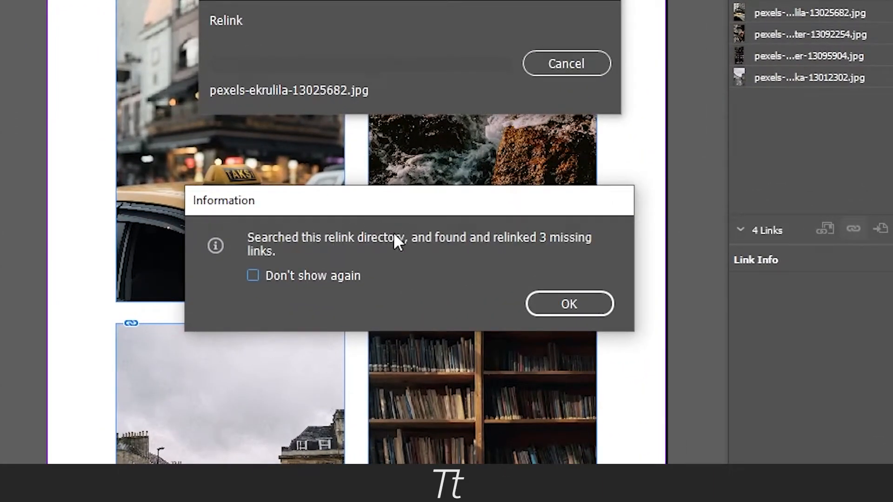
pyautogui.moveTo(572, 205)
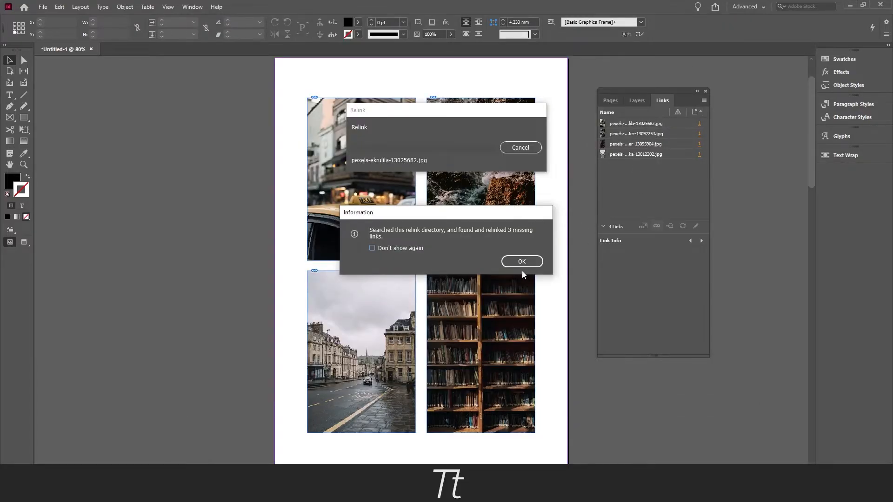
# - Acknowledge the notice that 3 missing links were found and relinked
pyautogui.click(521, 261)
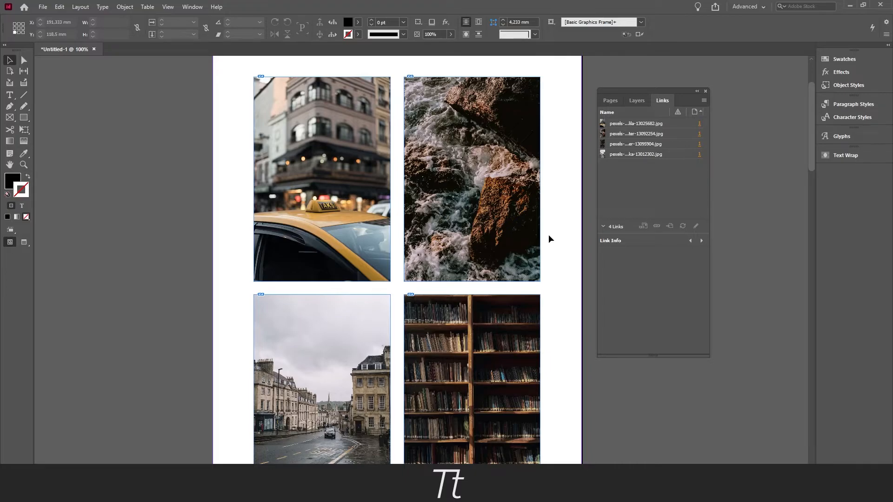
# - Show Link Info for the sea-rocks photo, confirming Status OK, and select it on the page
pyautogui.click(635, 133)
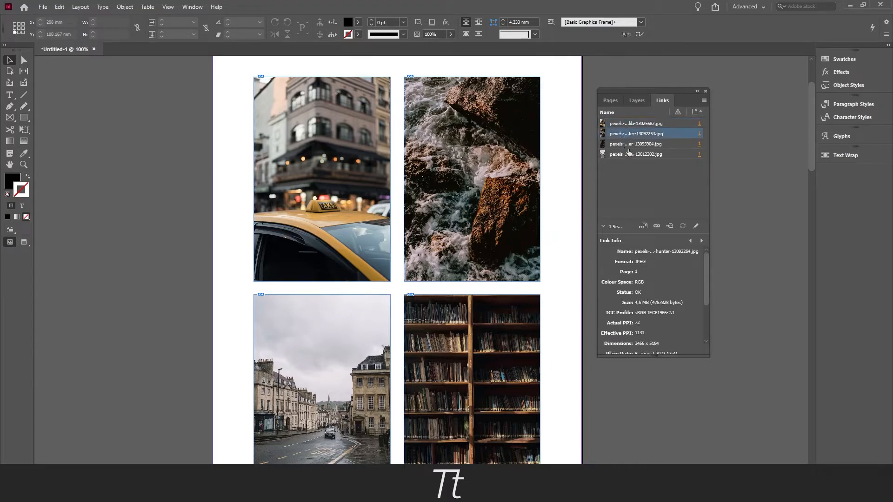
pyautogui.click(472, 178)
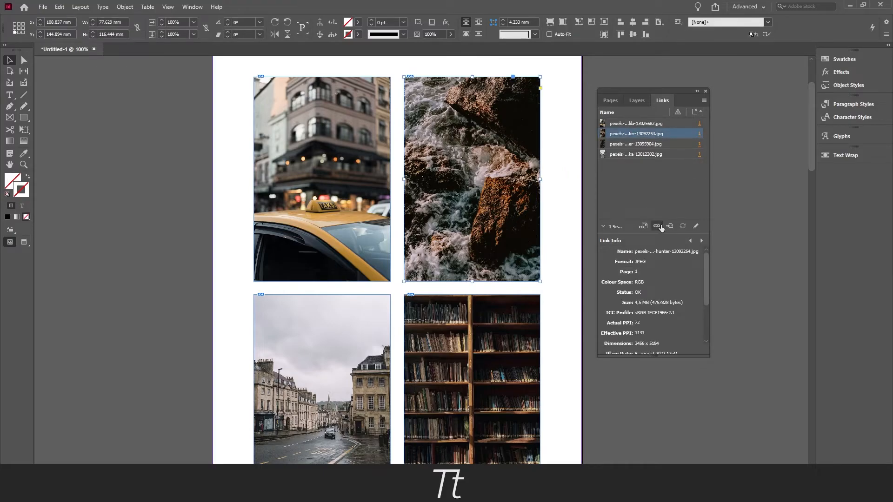
pyautogui.moveTo(656, 226)
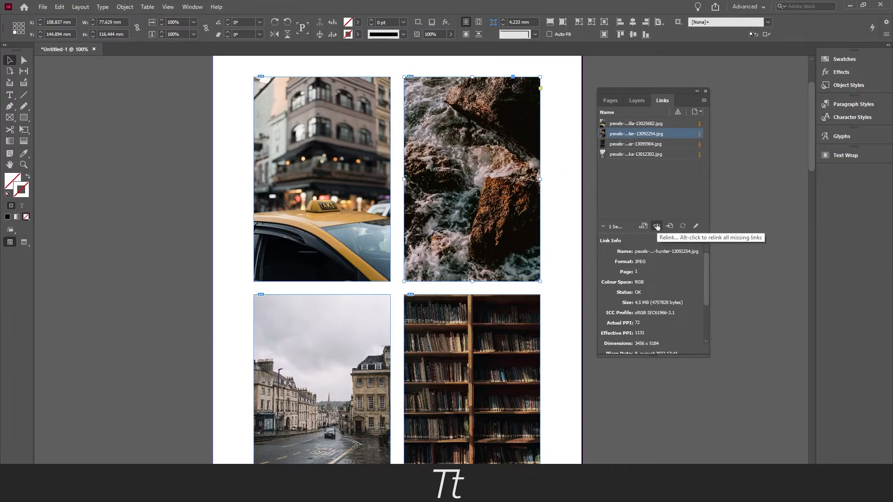
pyautogui.moveTo(671, 226)
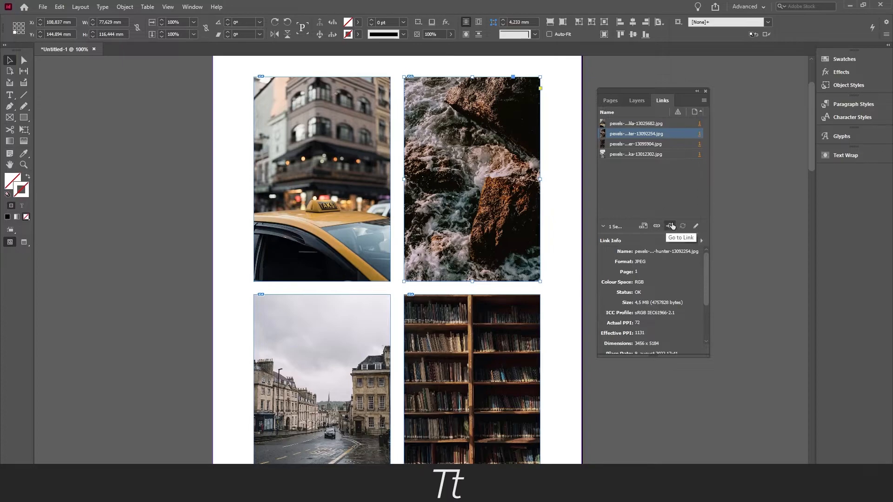